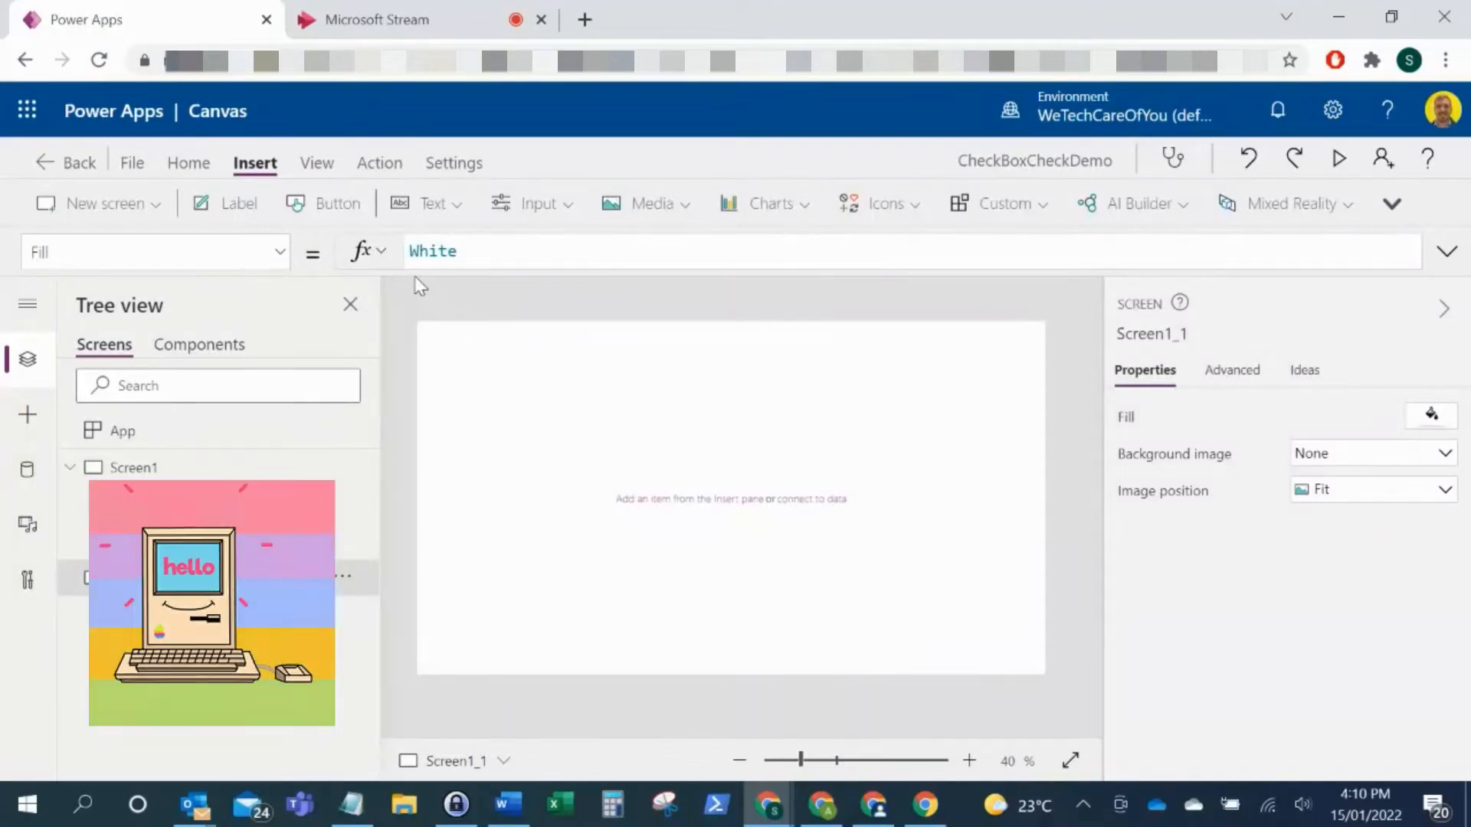
# - Add a Radio control (Radio1) from the Input controls to Screen1_1
pyautogui.click(69, 467)
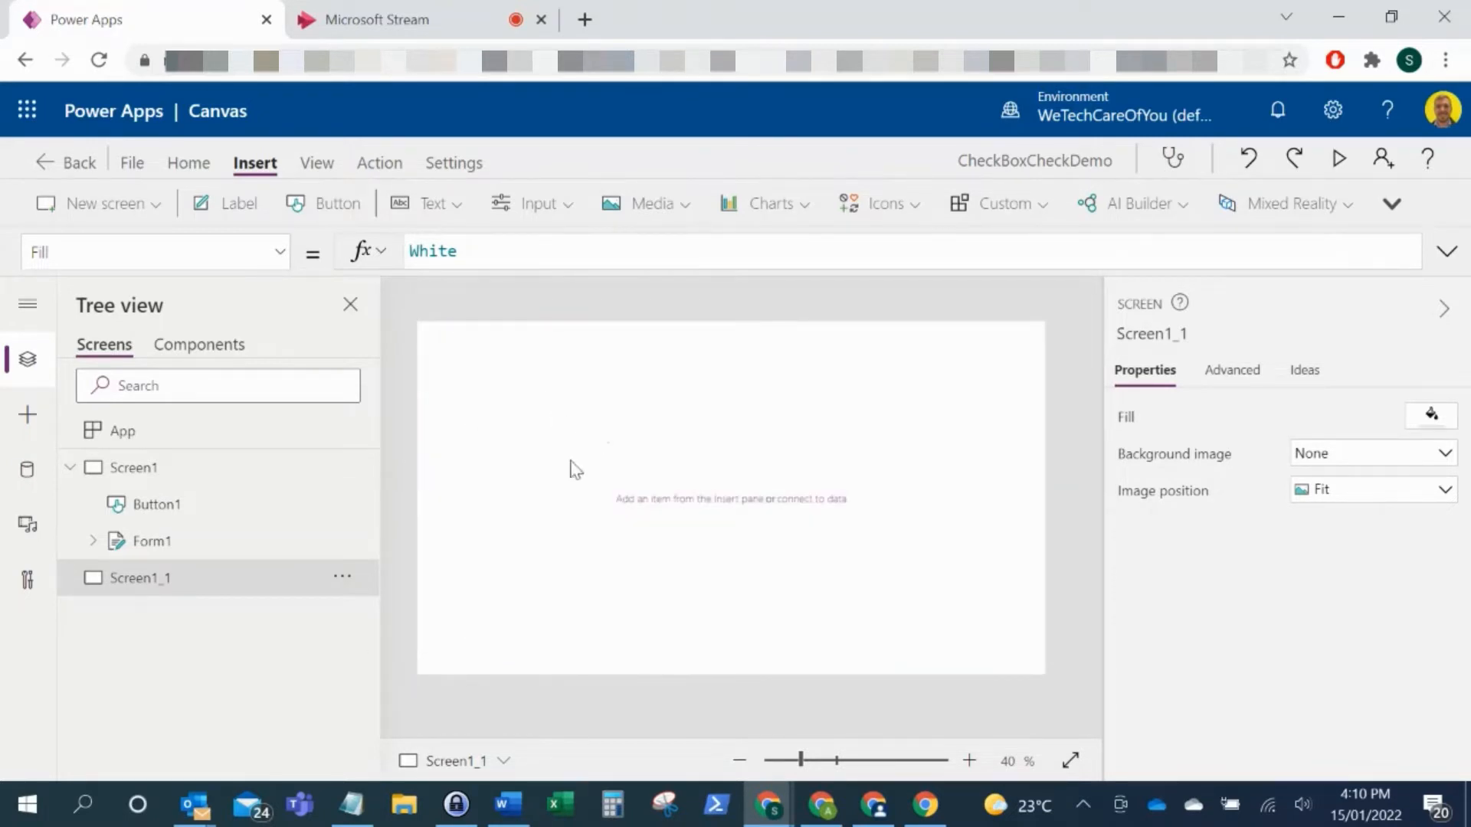
pyautogui.moveTo(422, 325)
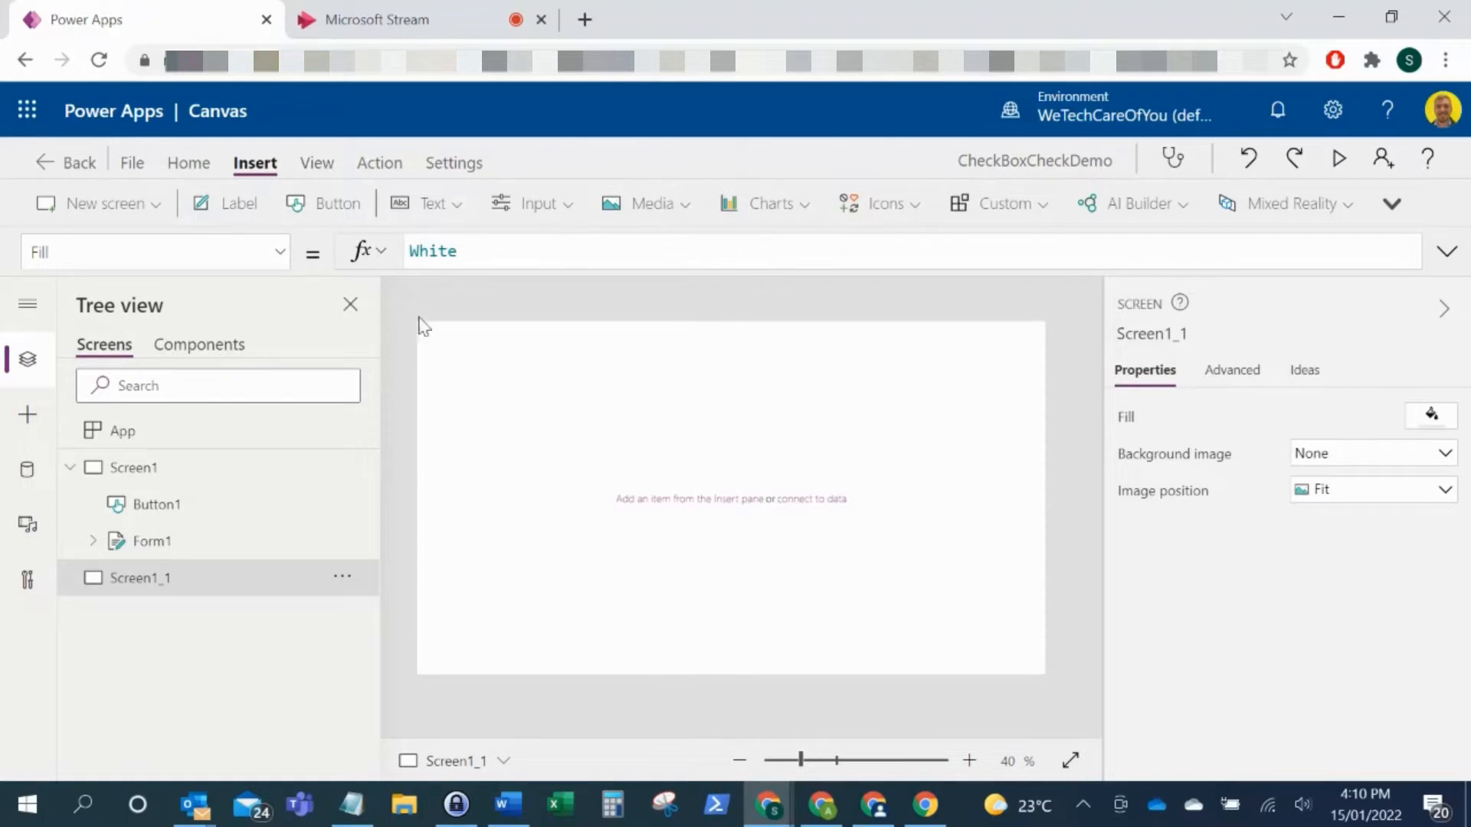
pyautogui.click(532, 204)
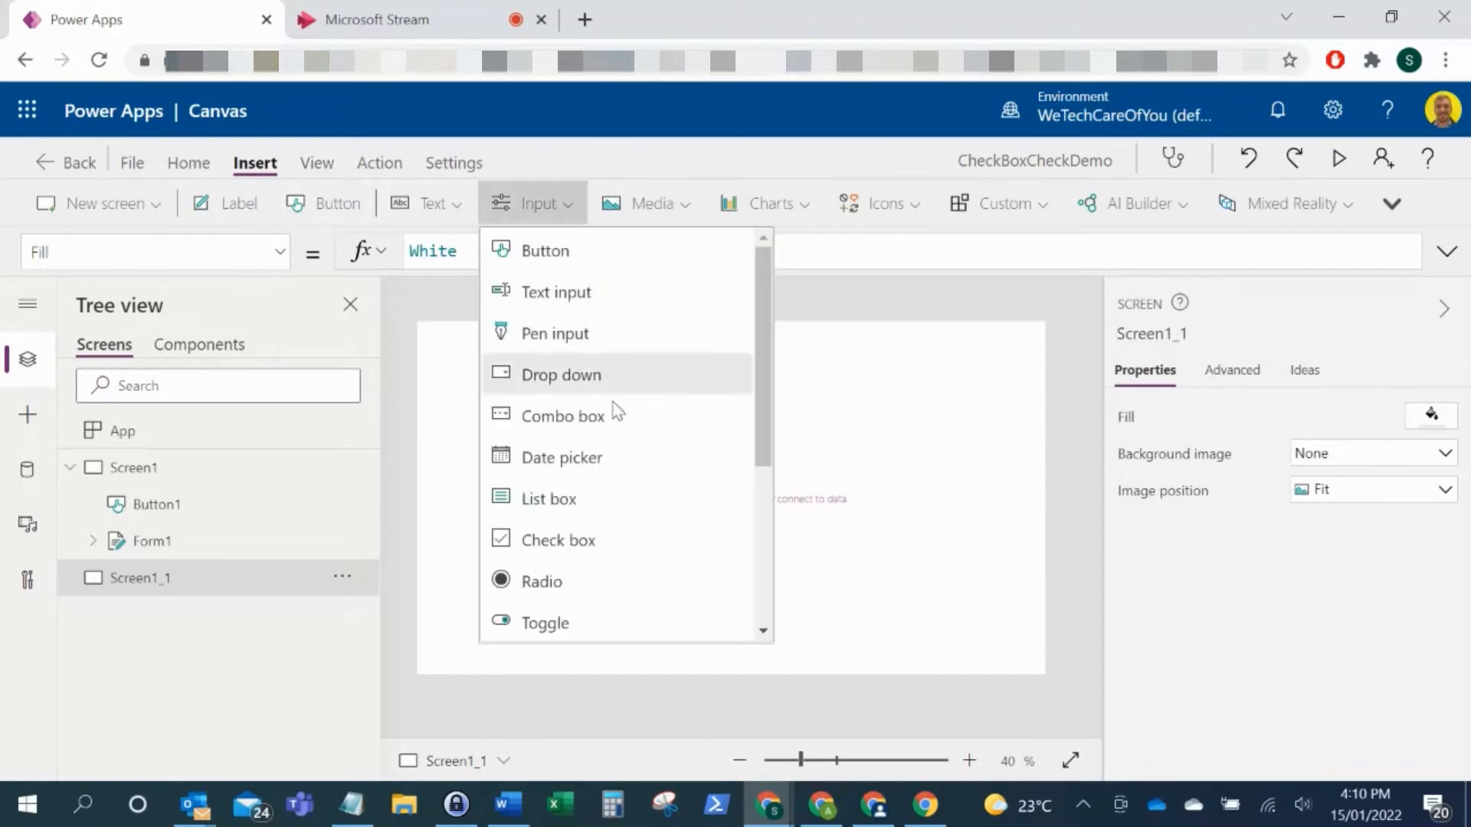
pyautogui.click(542, 580)
pyautogui.write('[')
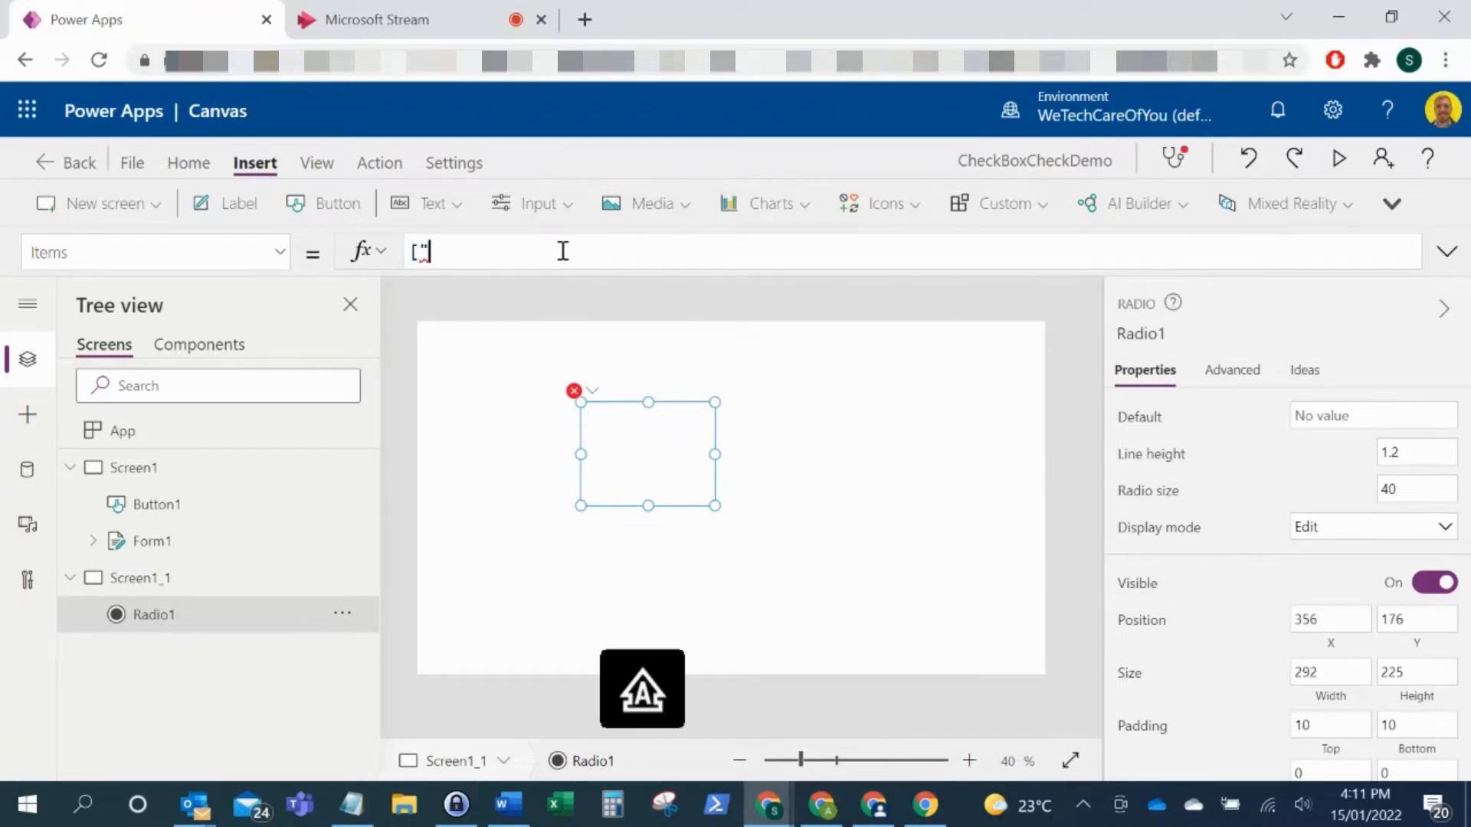
# - Set Radio1's Items to ["Yes", "No", "Maybe"] and widen the control
pyautogui.write('"Yes", "No')
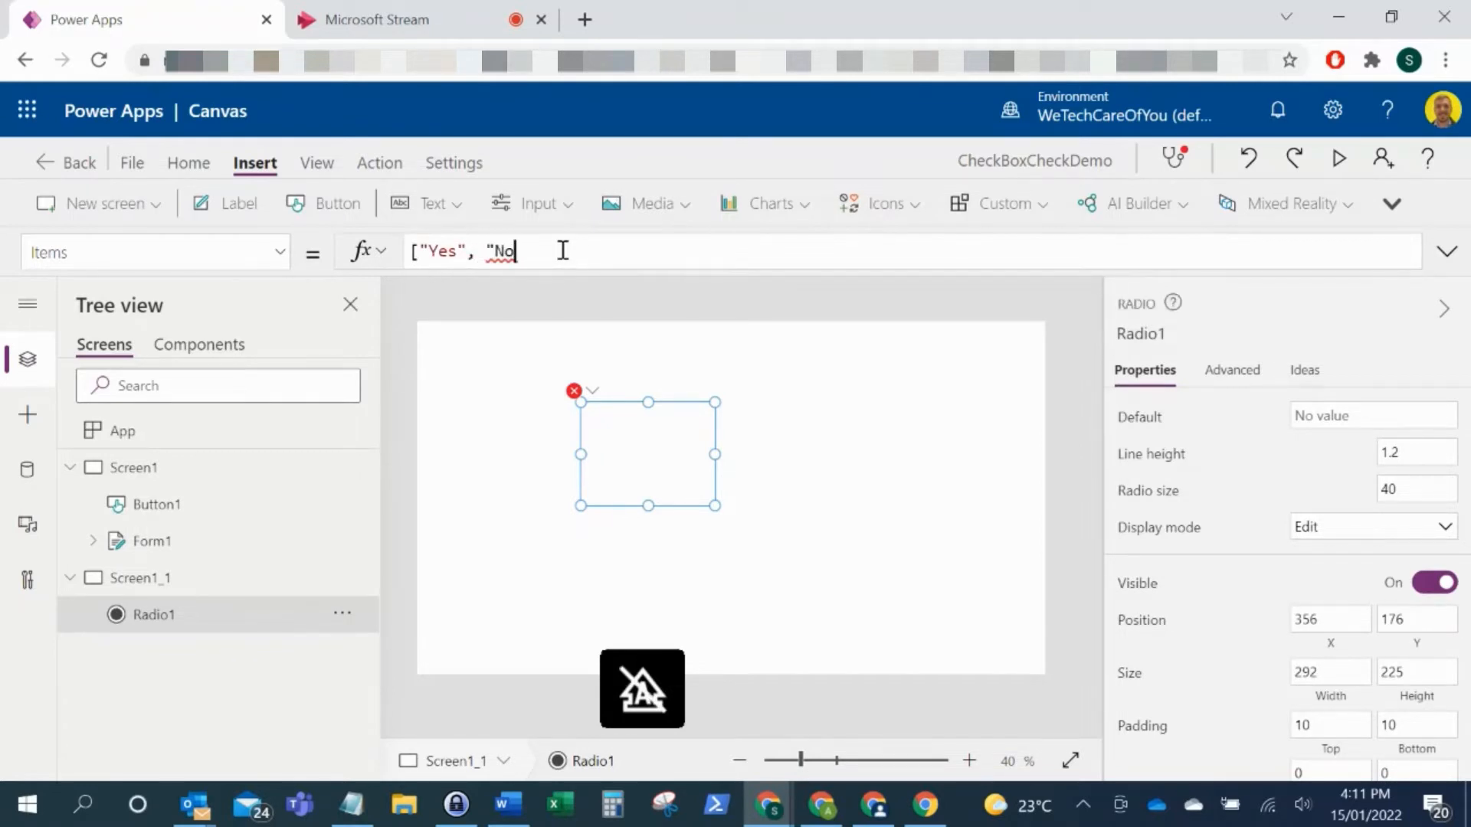
pyautogui.write('", "Maybe"]')
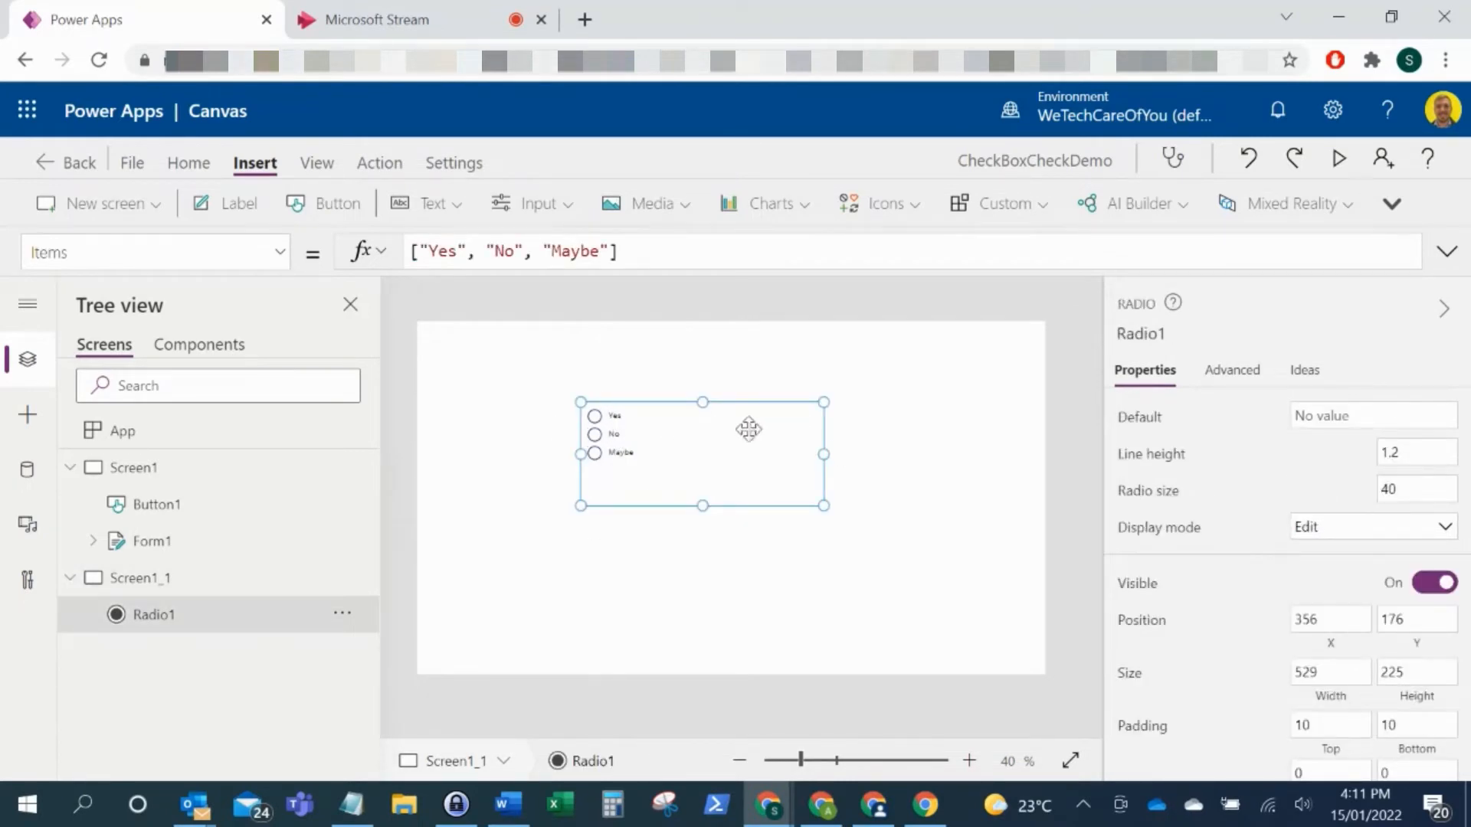
pyautogui.moveTo(494, 425)
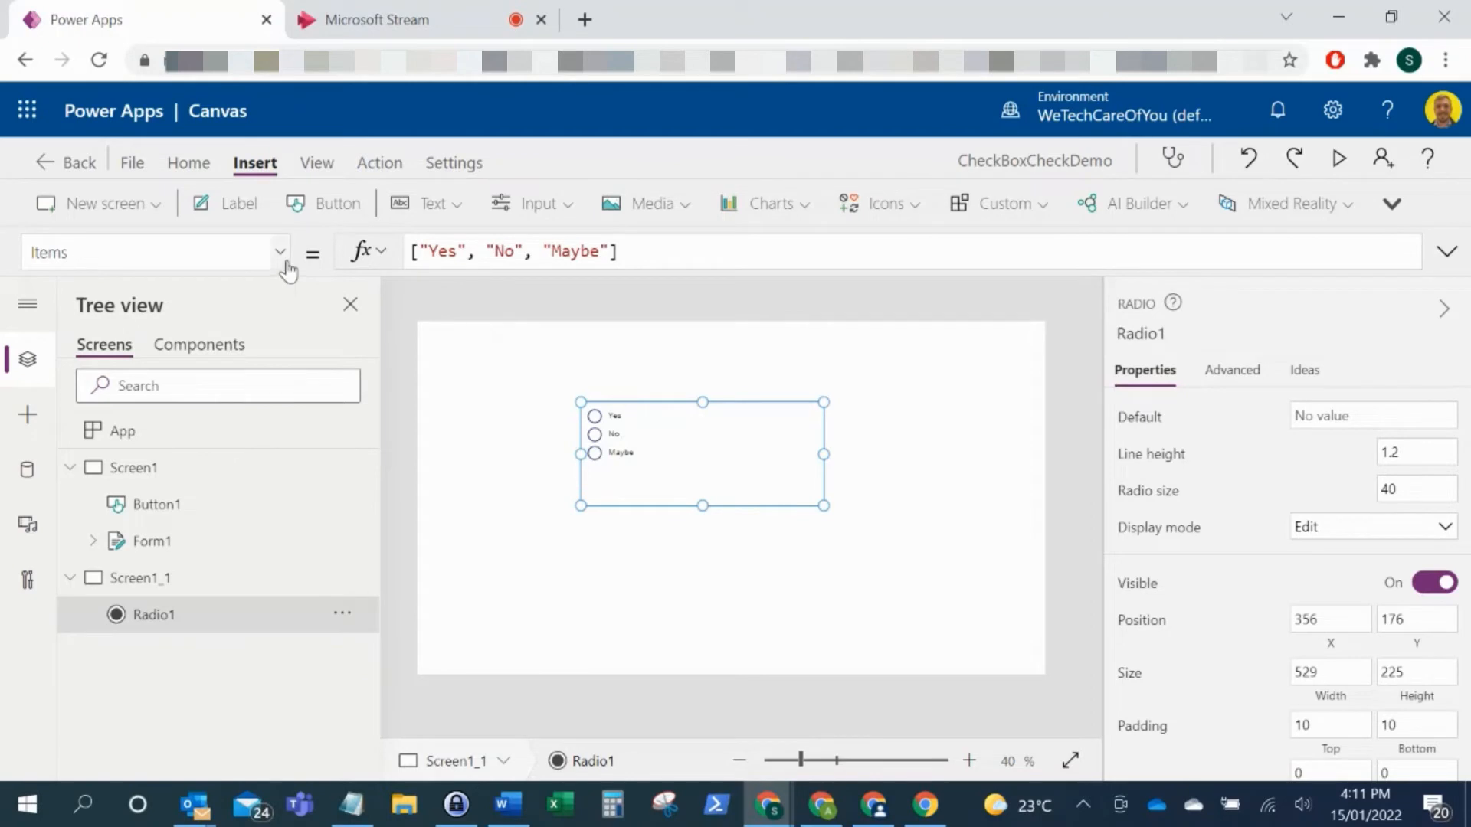
# - Select Radio1's Layout property and replace its Vertical formula with Layout
pyautogui.click(279, 251)
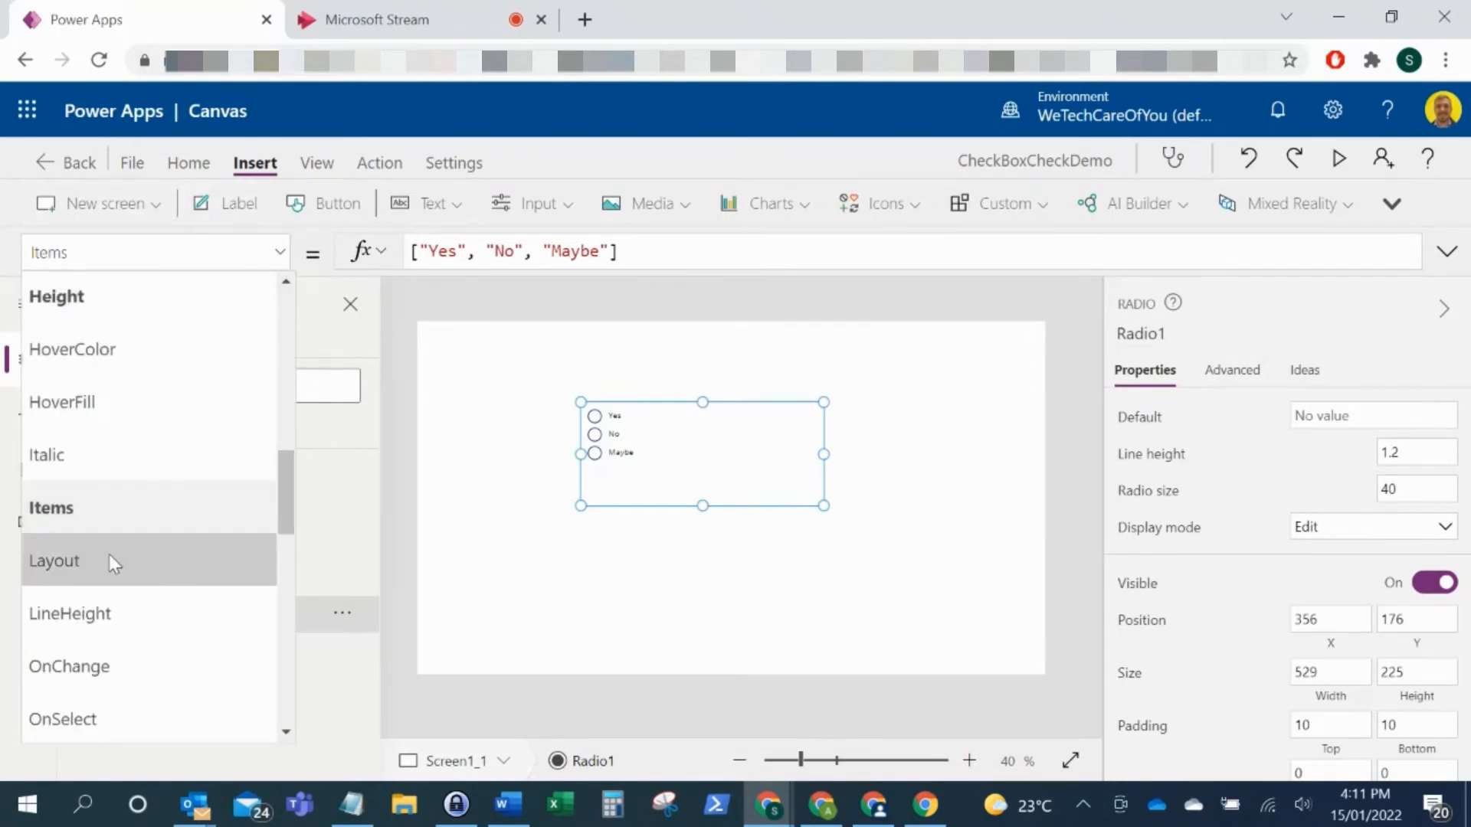
pyautogui.click(54, 561)
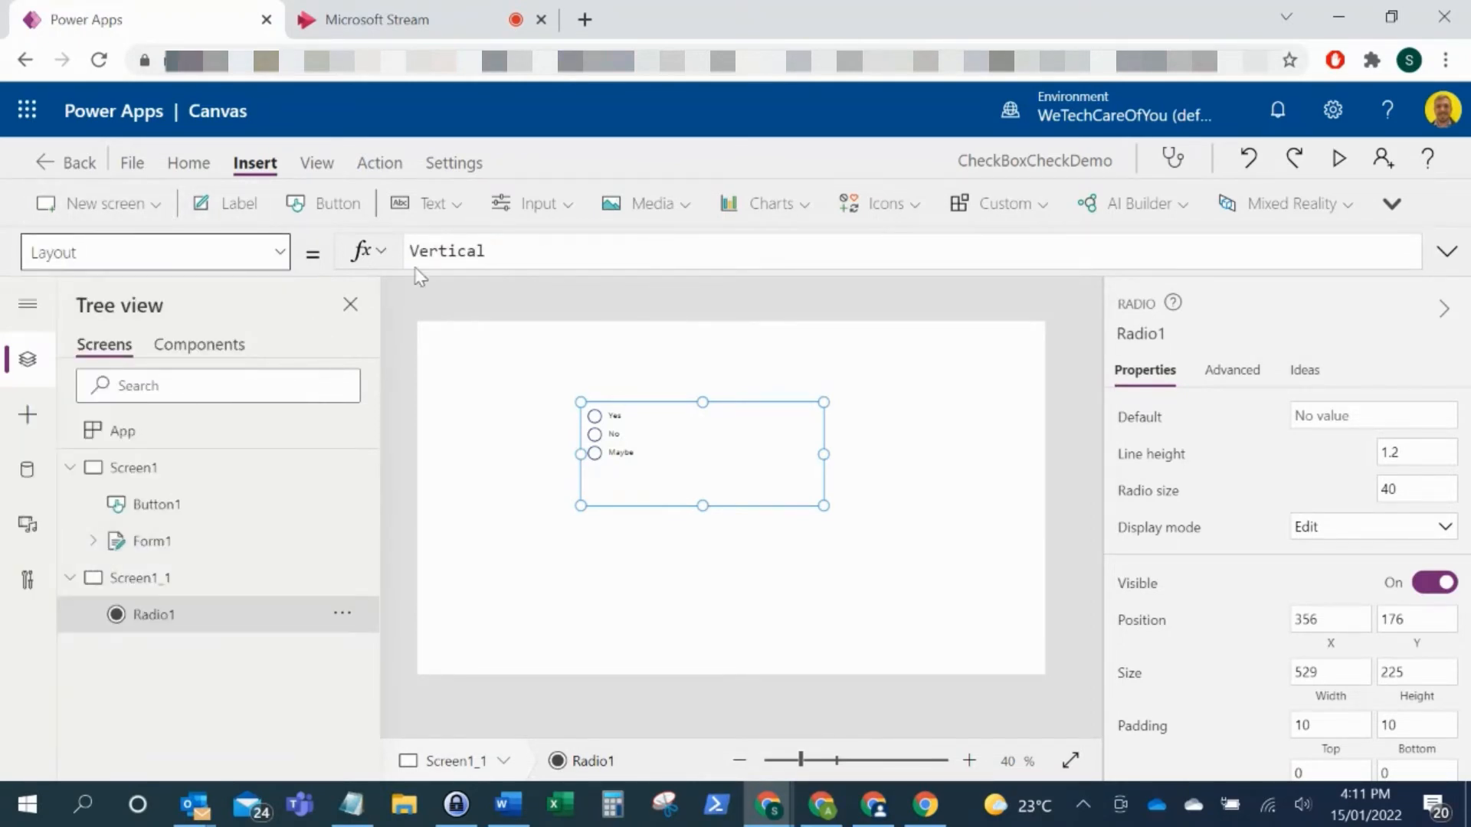
pyautogui.click(469, 250)
pyautogui.write('Layout')
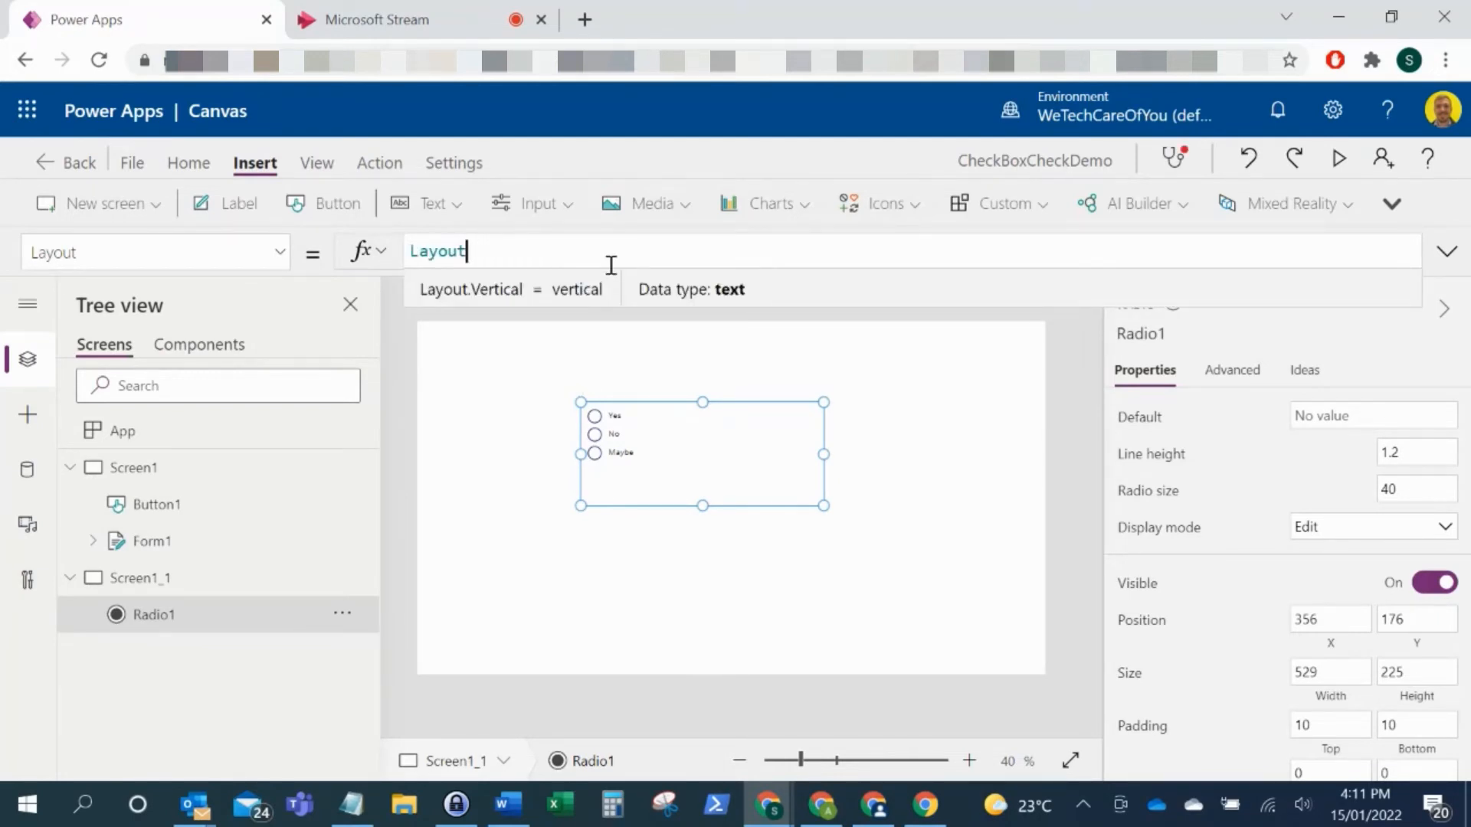
# - Complete the Layout formula as Layout.Horizontal so the options sit in one row
pyautogui.write('.')
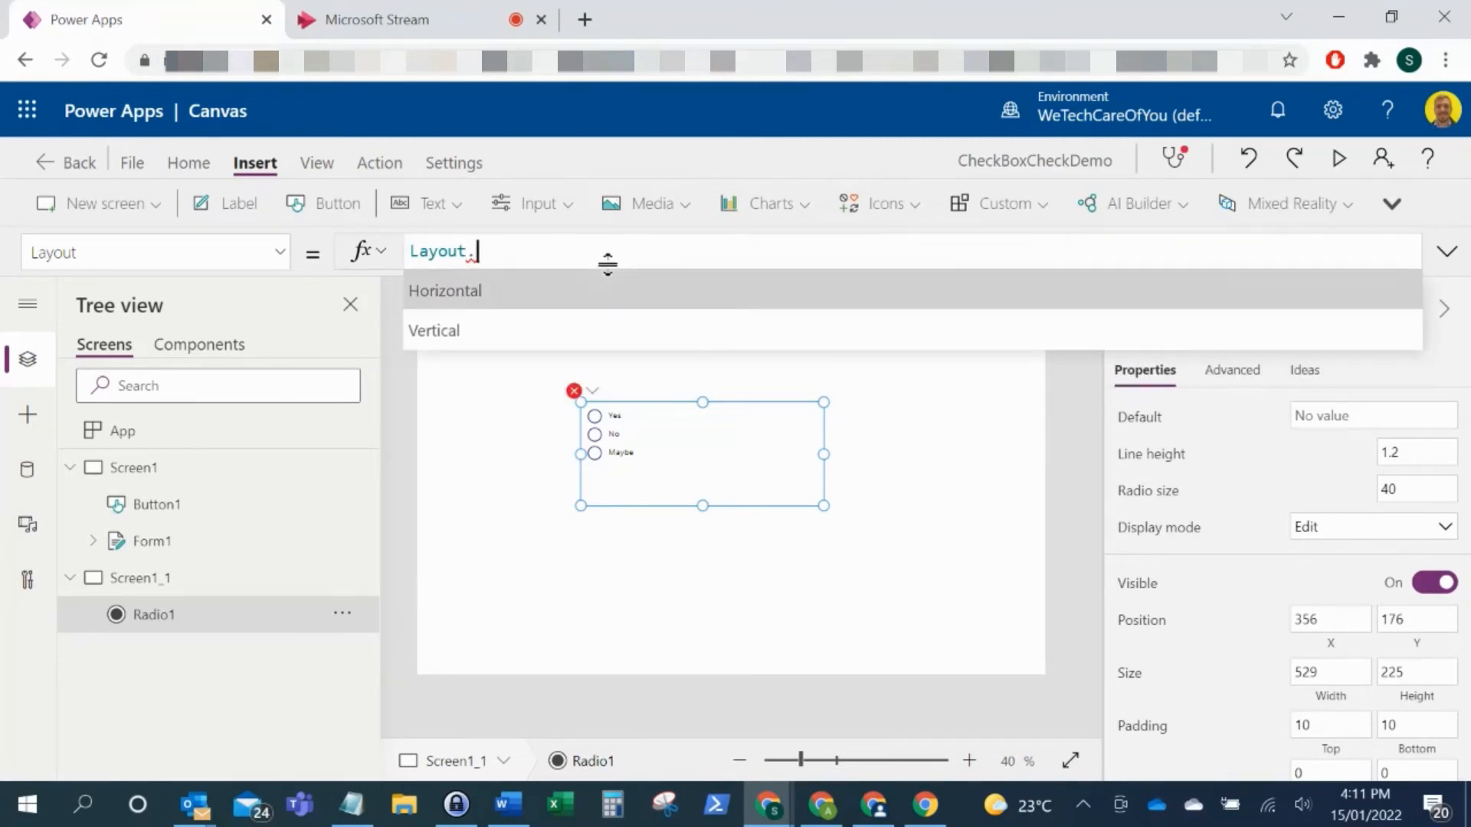
pyautogui.click(444, 291)
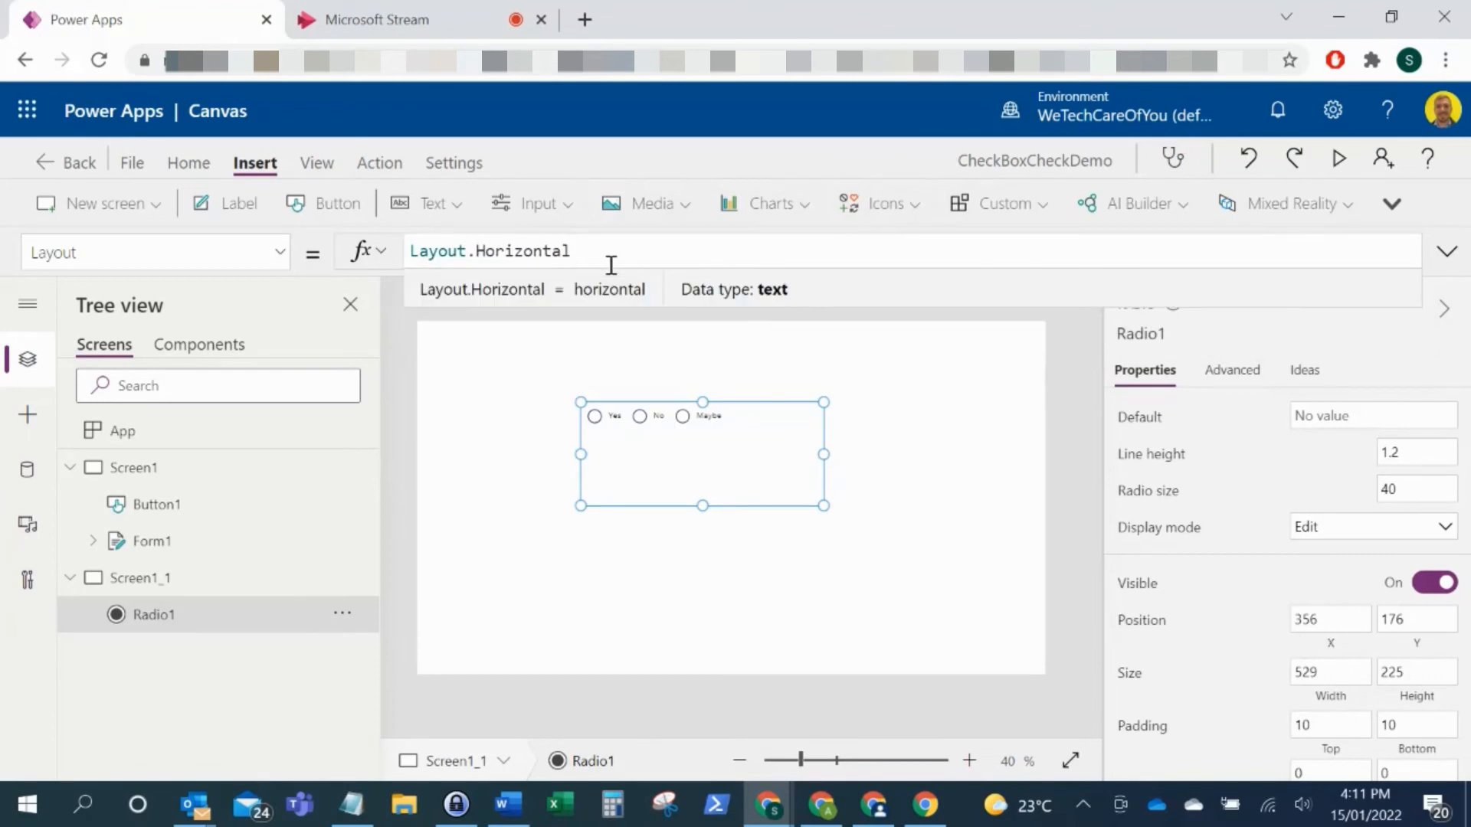
pyautogui.moveTo(700, 483)
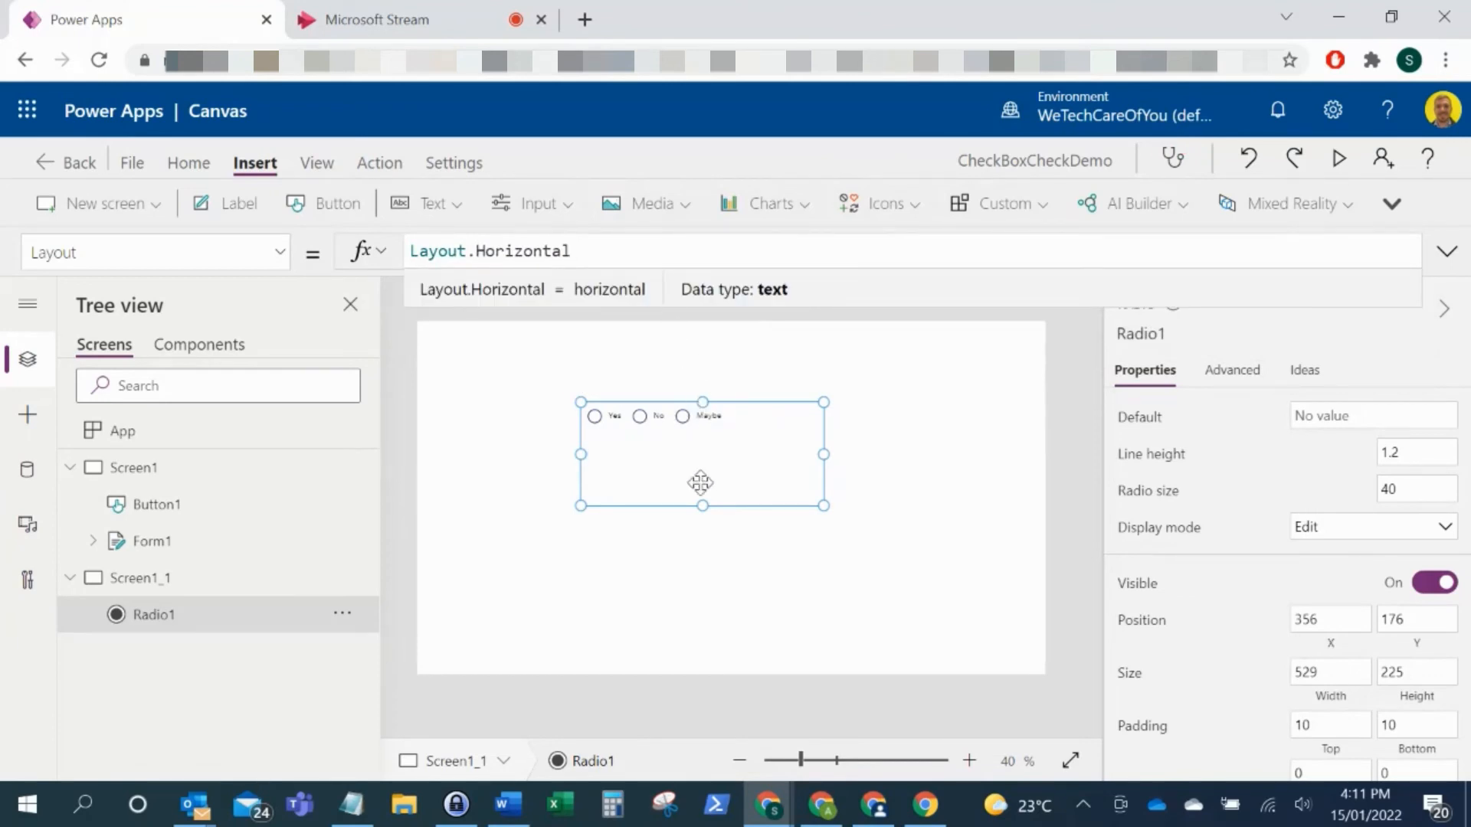
pyautogui.moveTo(657, 448)
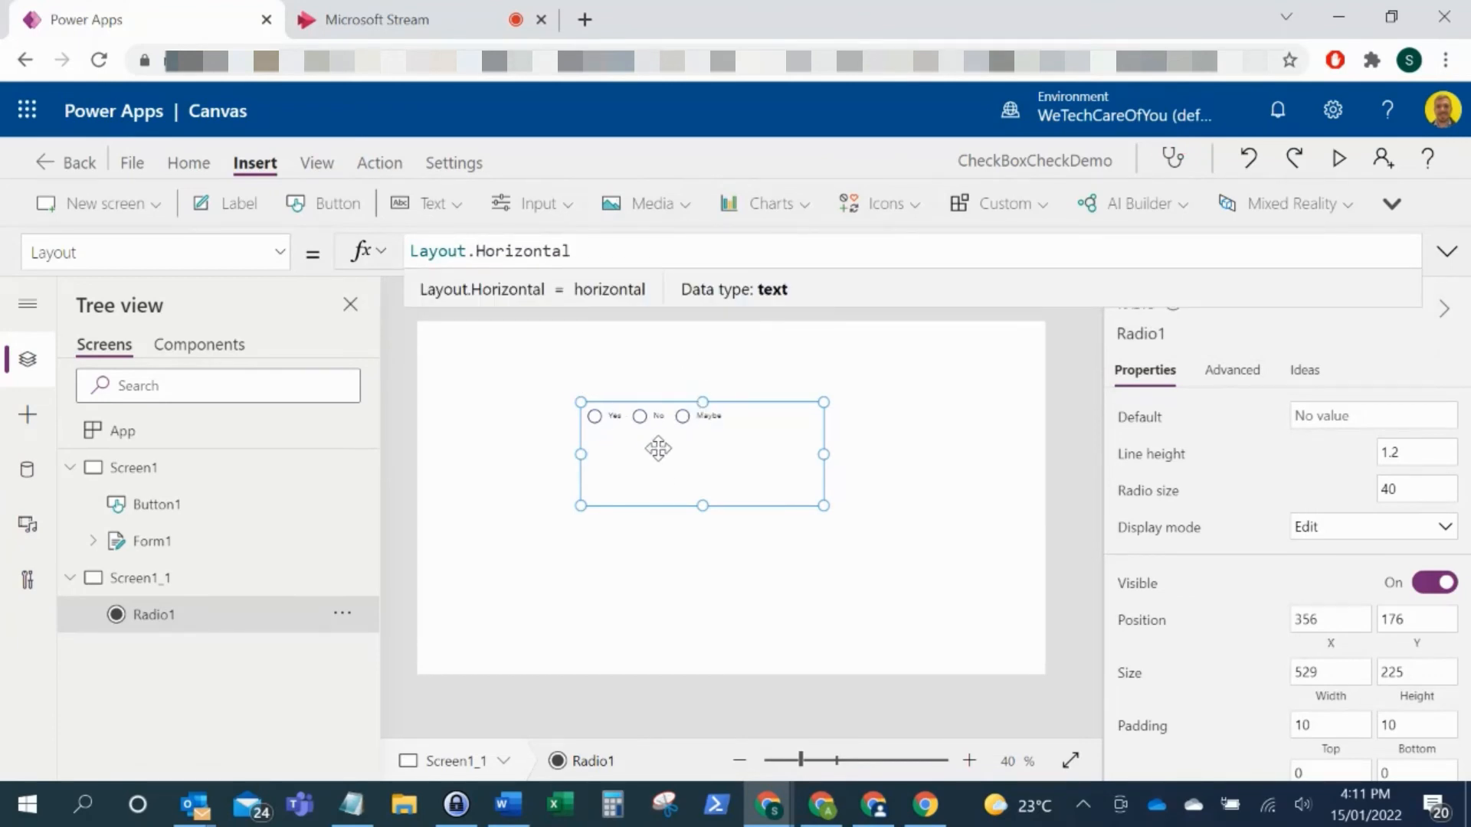